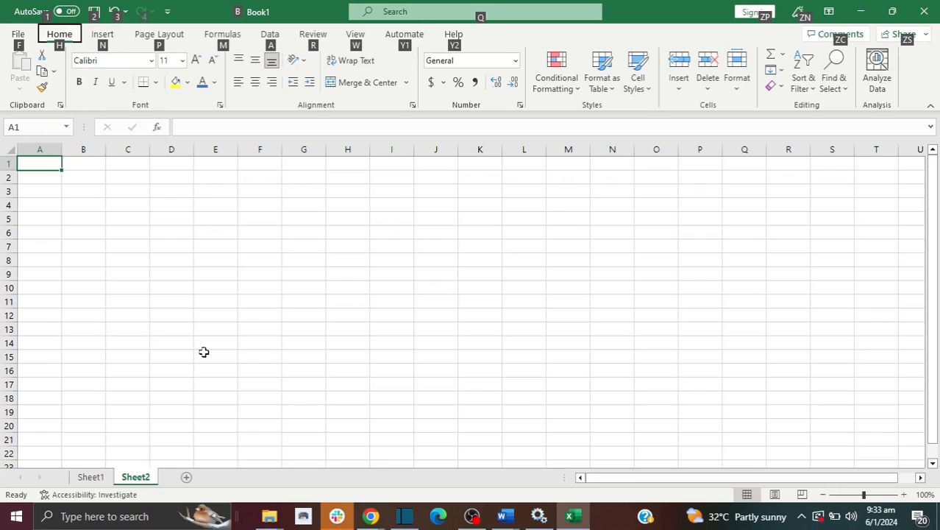
pyautogui.moveTo(165, 310)
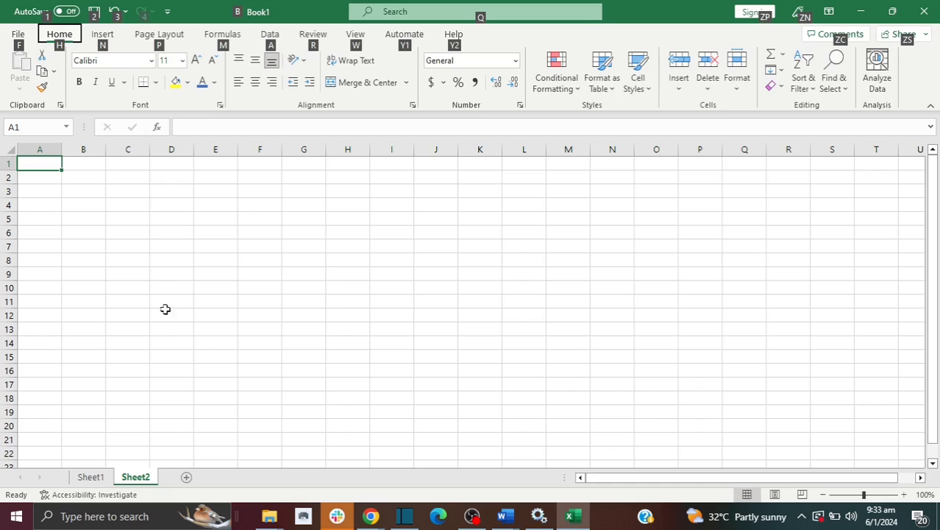
pyautogui.moveTo(114, 262)
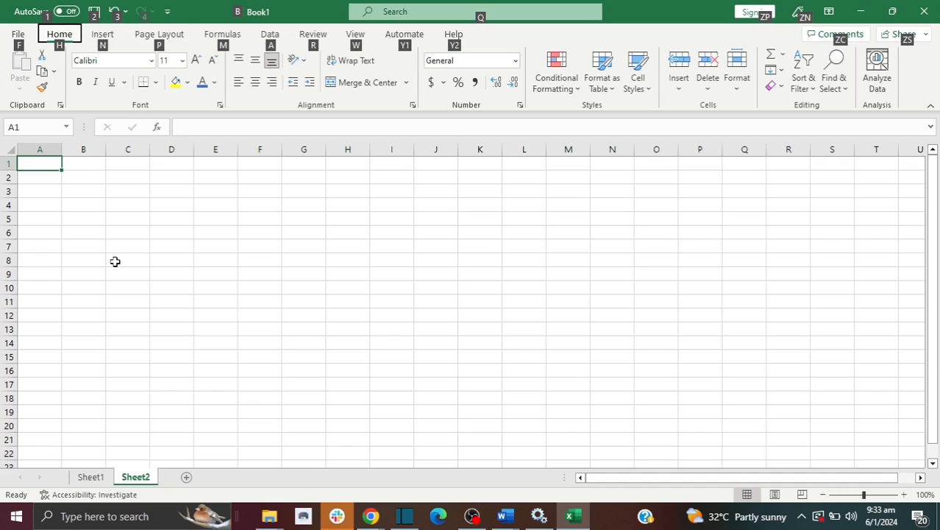
pyautogui.moveTo(101, 197)
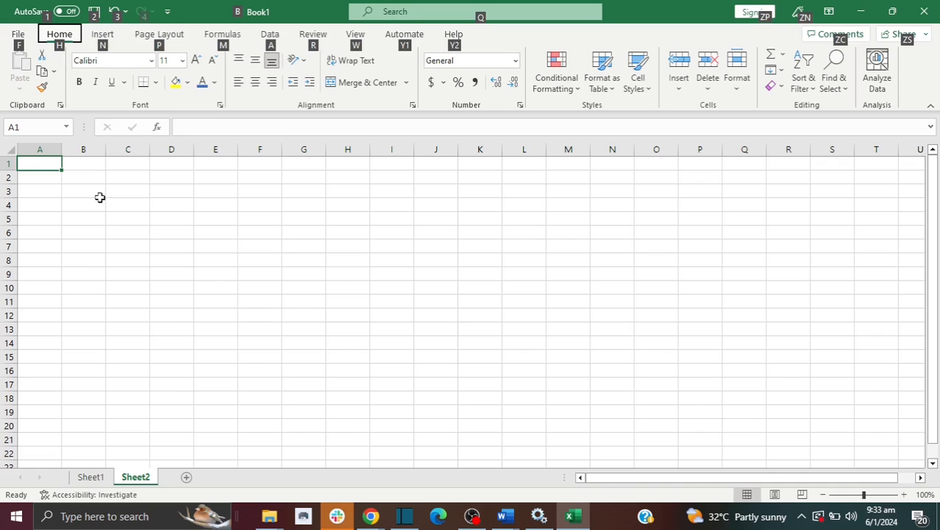
# Show the Formulas commands on the ribbon and select cell A1.
pyautogui.click(103, 34)
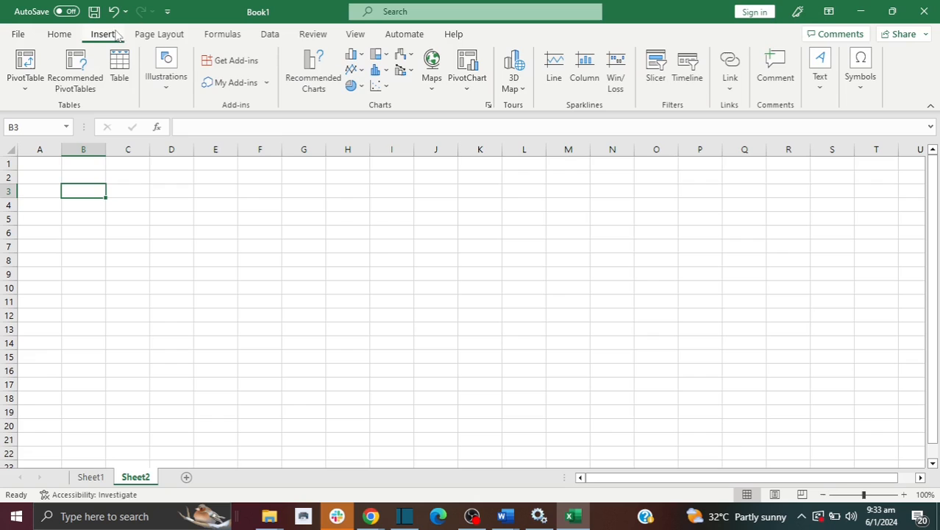
pyautogui.click(222, 33)
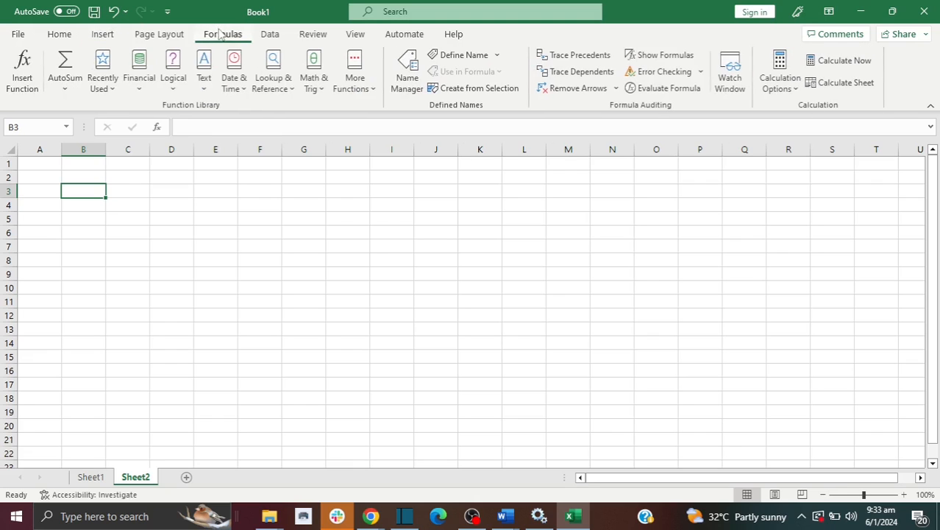
pyautogui.click(39, 163)
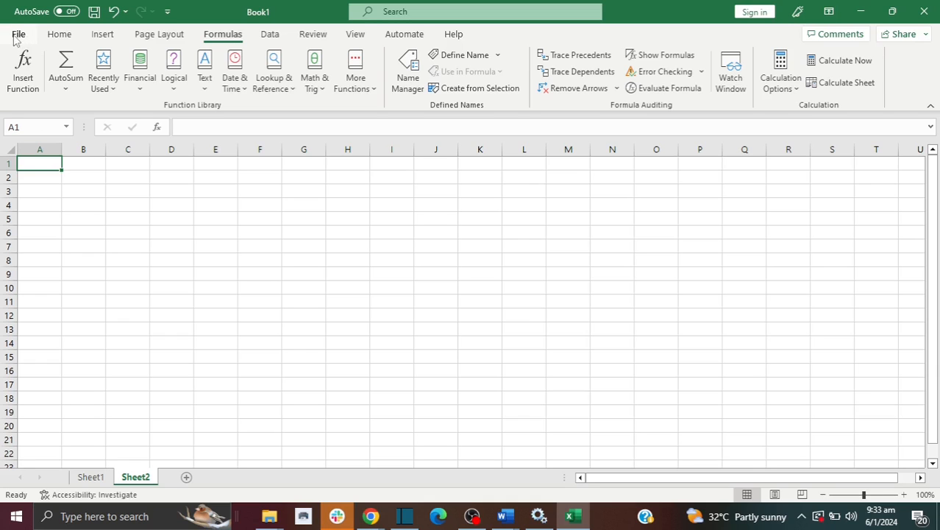
# Reach the Excel Options dialog through the File backstage.
pyautogui.click(19, 34)
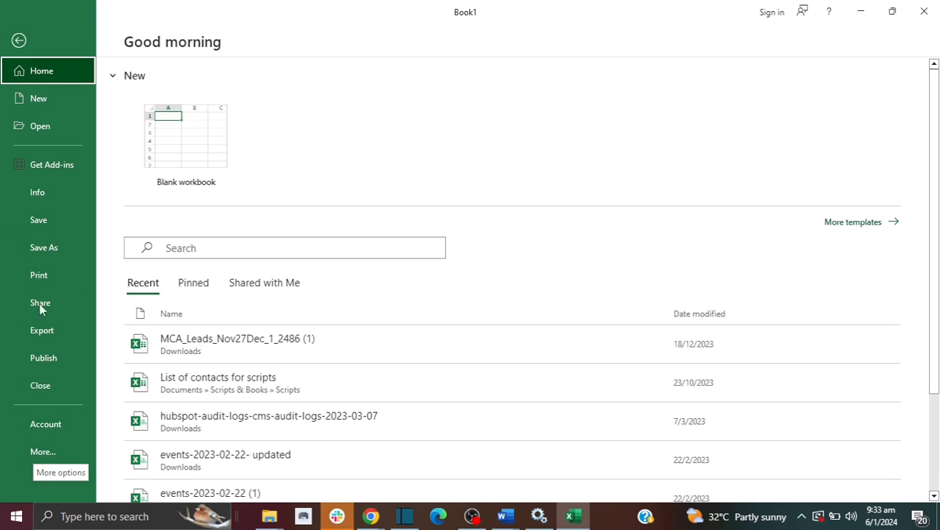
pyautogui.click(43, 451)
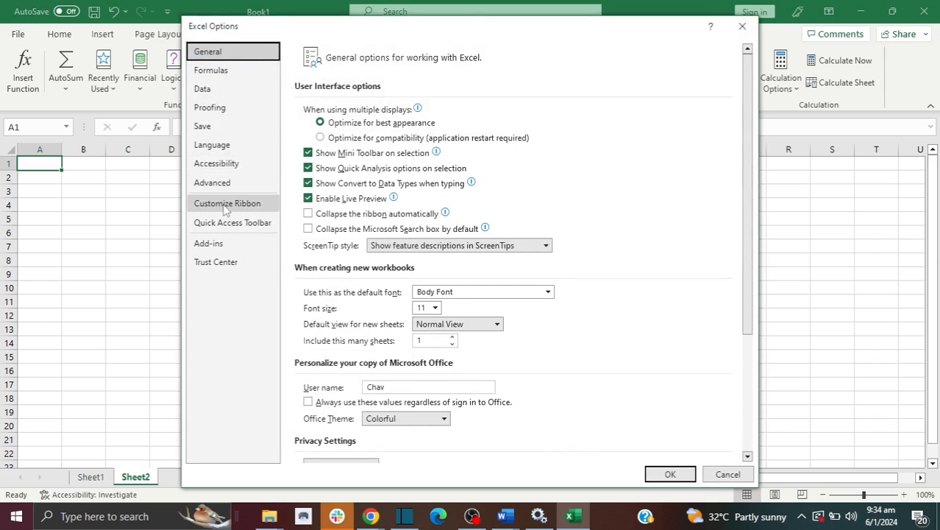
# Enable the Draw tab under Customize Ribbon's Main Tabs and confirm with OK.
pyautogui.click(226, 203)
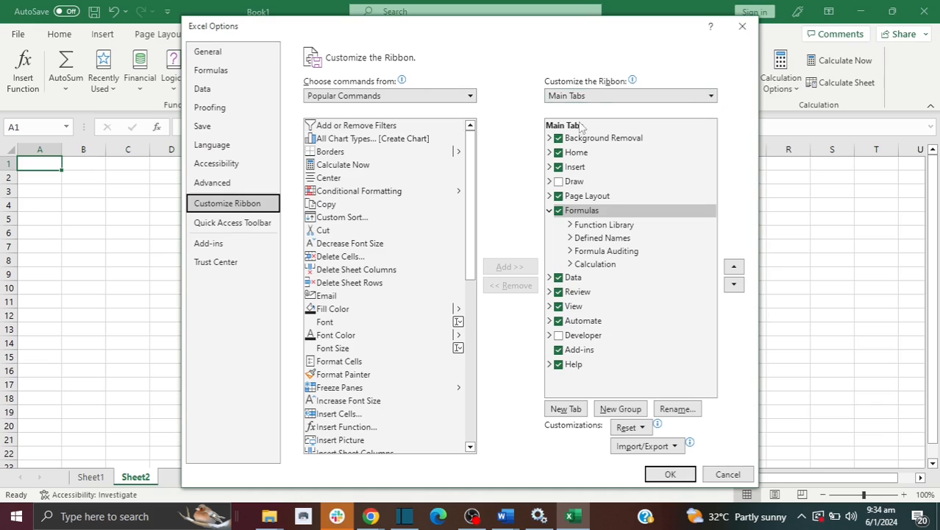
pyautogui.click(559, 181)
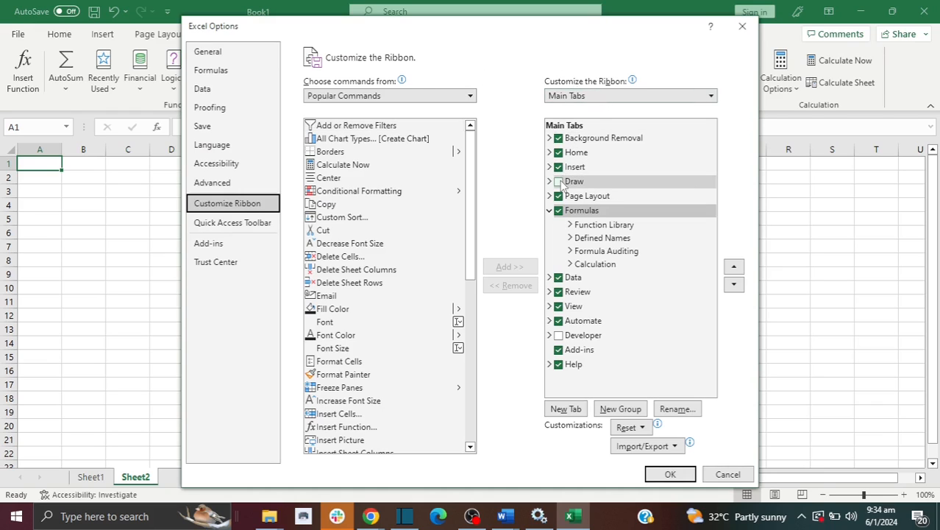
pyautogui.click(575, 181)
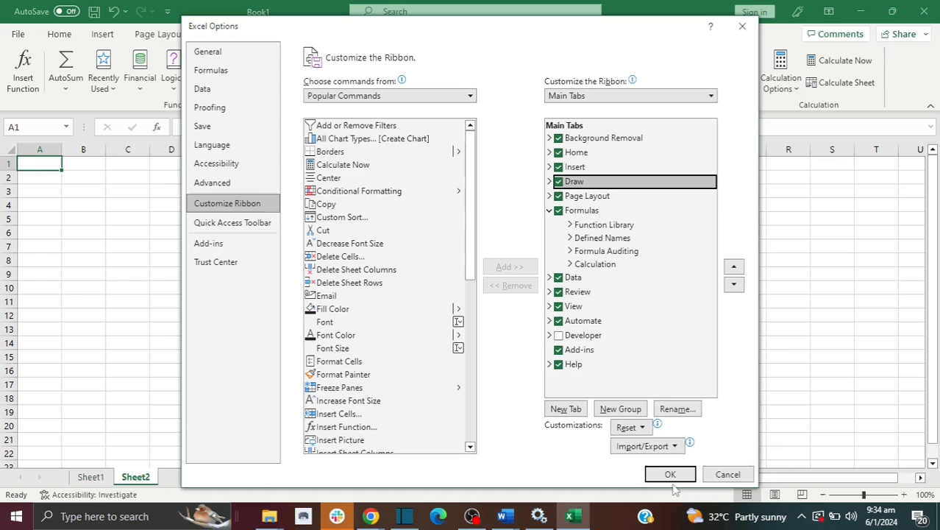
pyautogui.click(669, 474)
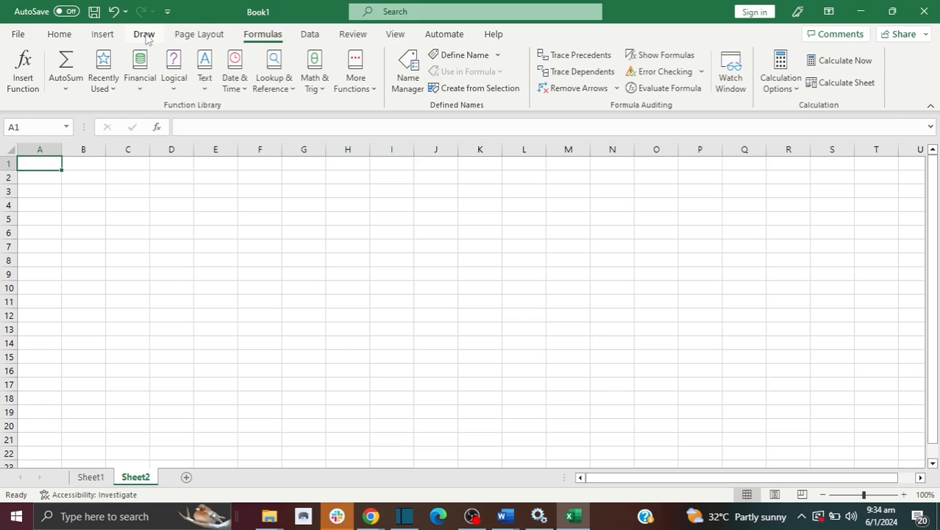
# Show the Draw tools and set the red pen's thickness to 1 mm.
pyautogui.click(144, 34)
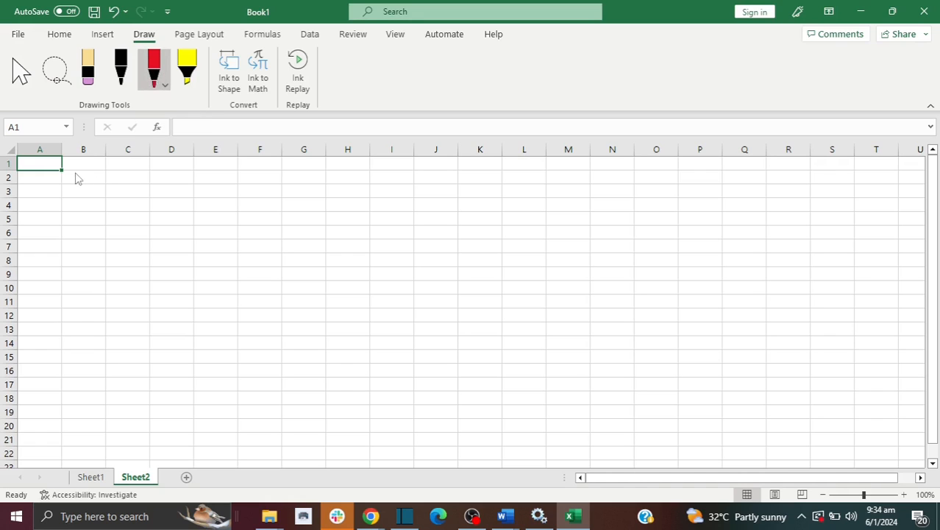
pyautogui.click(165, 85)
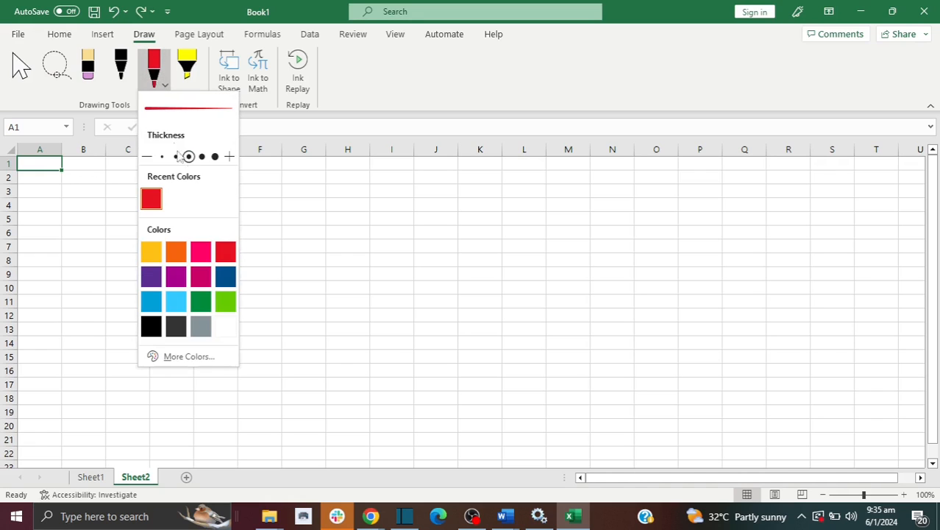
pyautogui.moveTo(189, 156)
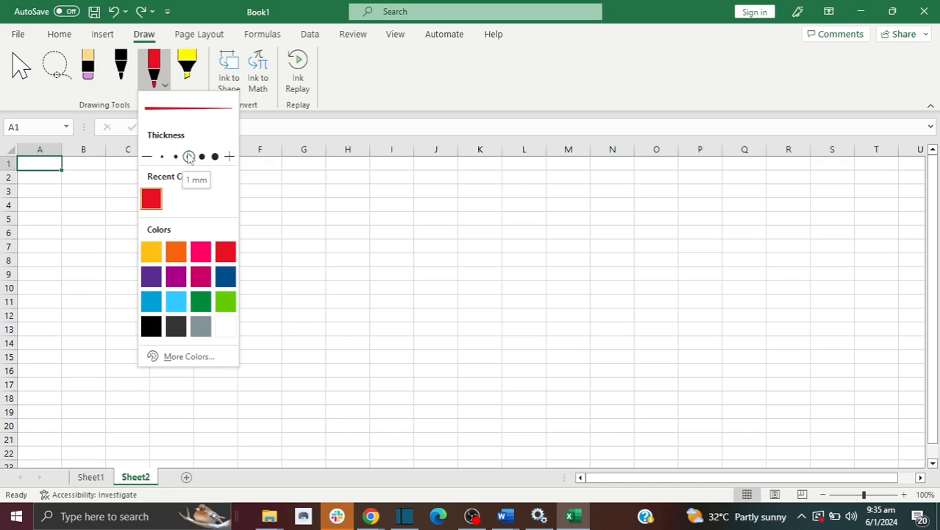
pyautogui.moveTo(188, 156)
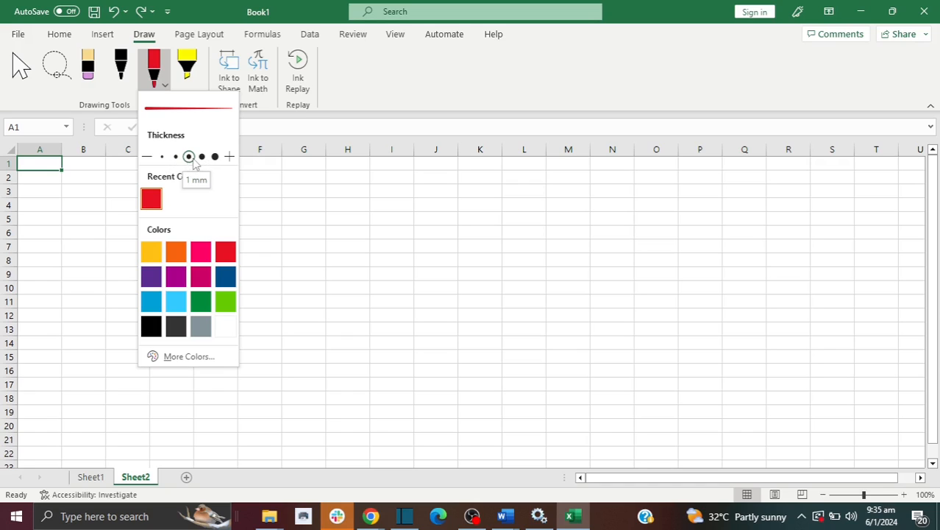
pyautogui.click(200, 156)
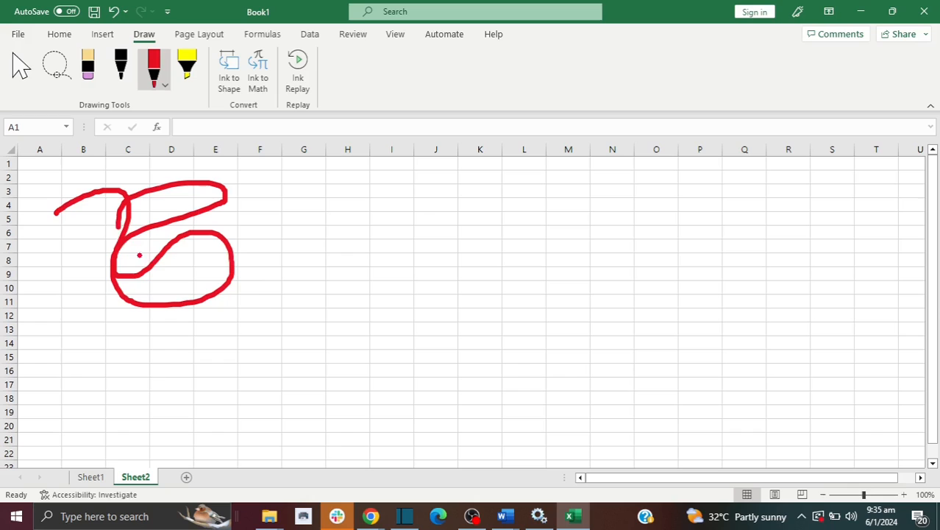
# Draw a red freehand scribble across the sheet around columns B to G.
pyautogui.moveTo(152, 262); pyautogui.dragTo(287, 295)
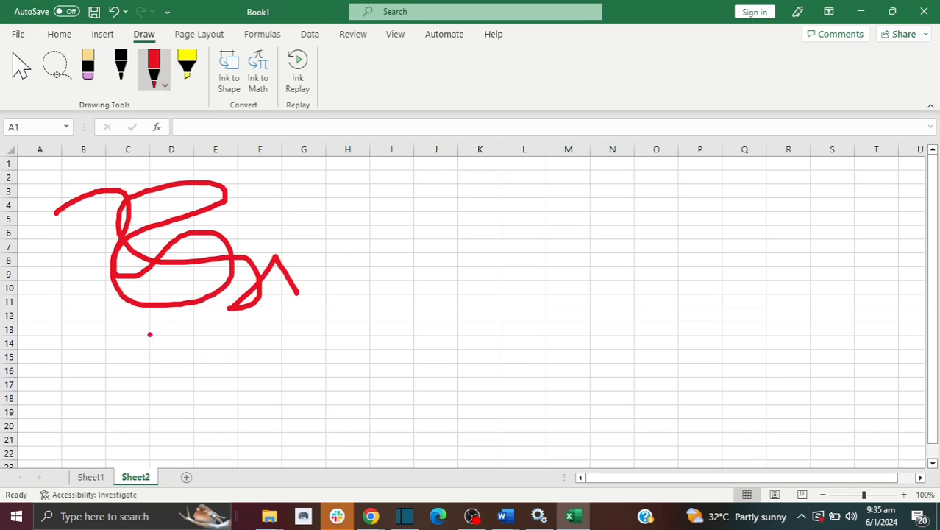